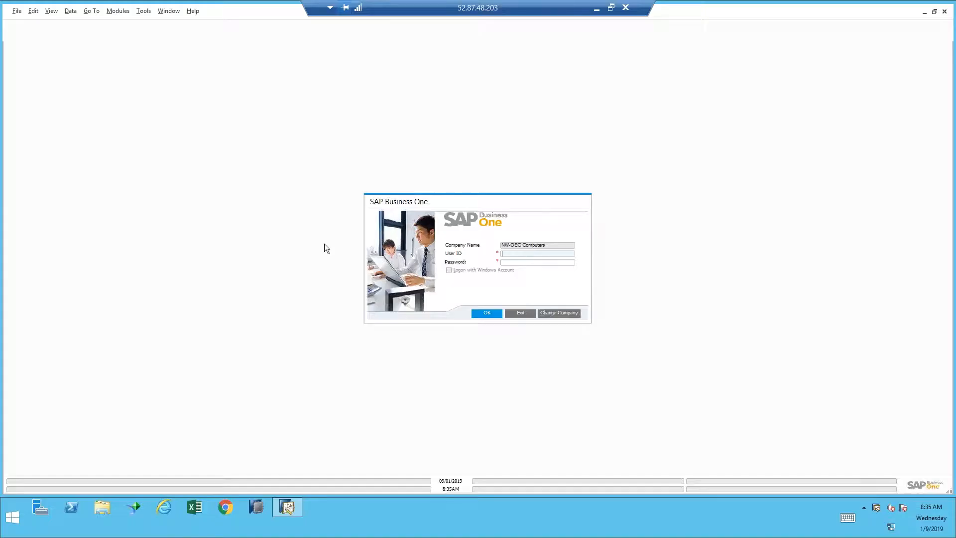
# - Log into the company with the entered User ID and Password
pyautogui.click(538, 262)
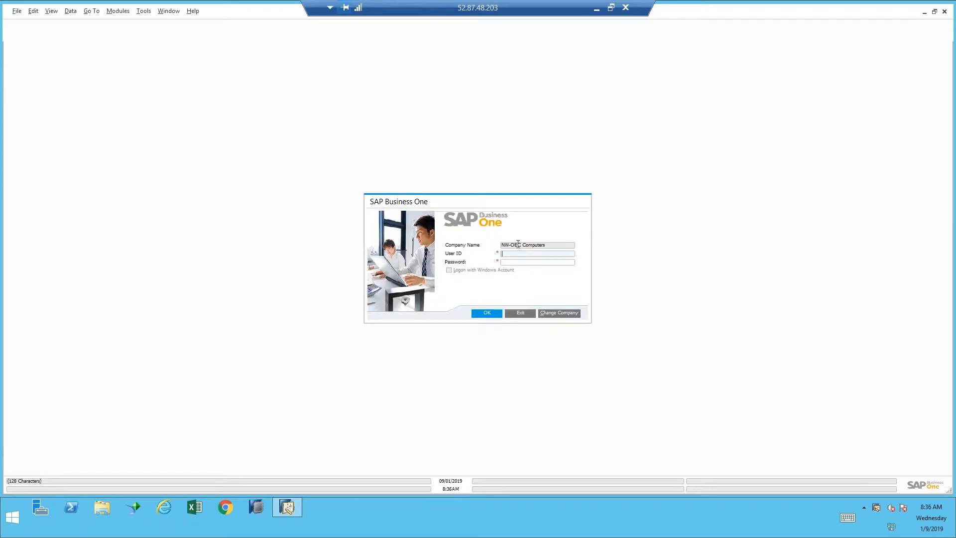
pyautogui.click(487, 313)
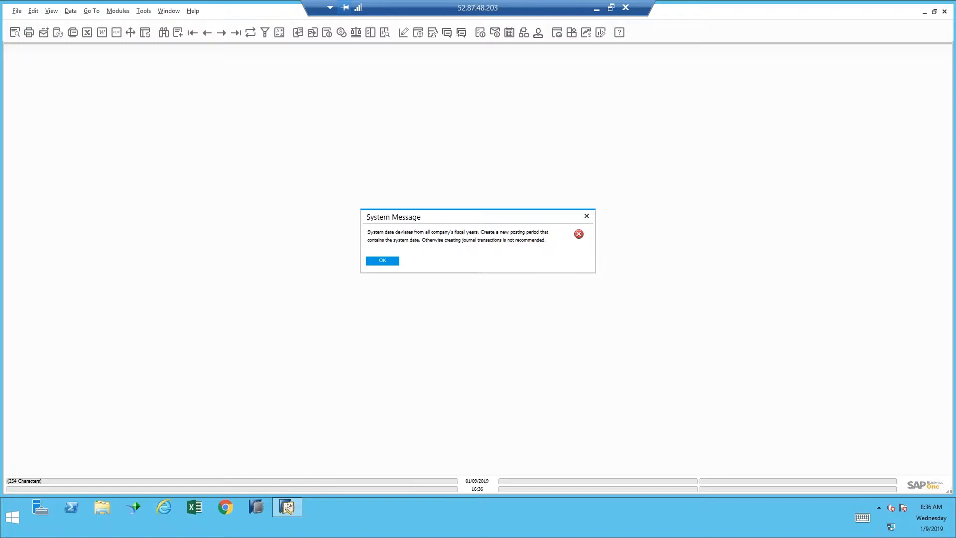
# - Dismiss the system-date-outside-fiscal-years warning to reach the cockpit dashboard
pyautogui.click(383, 260)
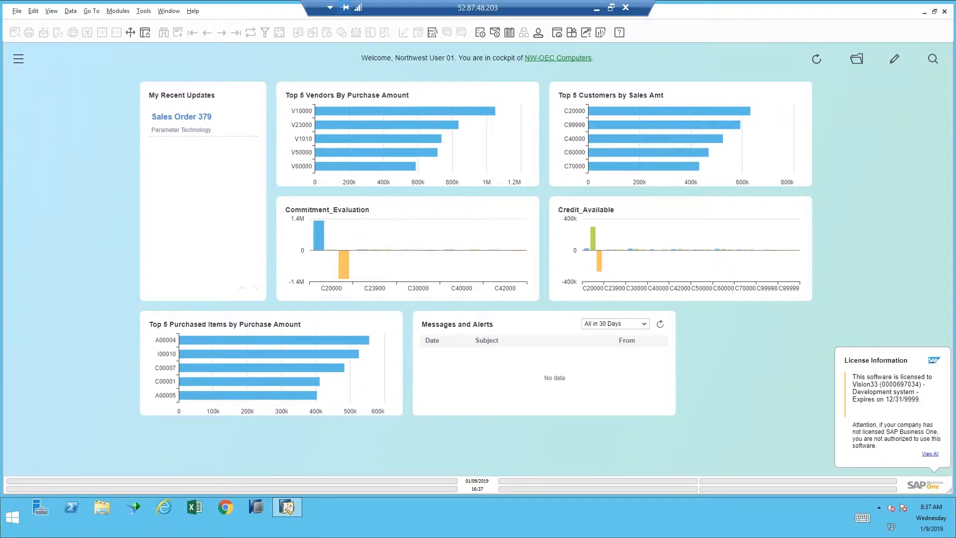
pyautogui.moveTo(54, 112)
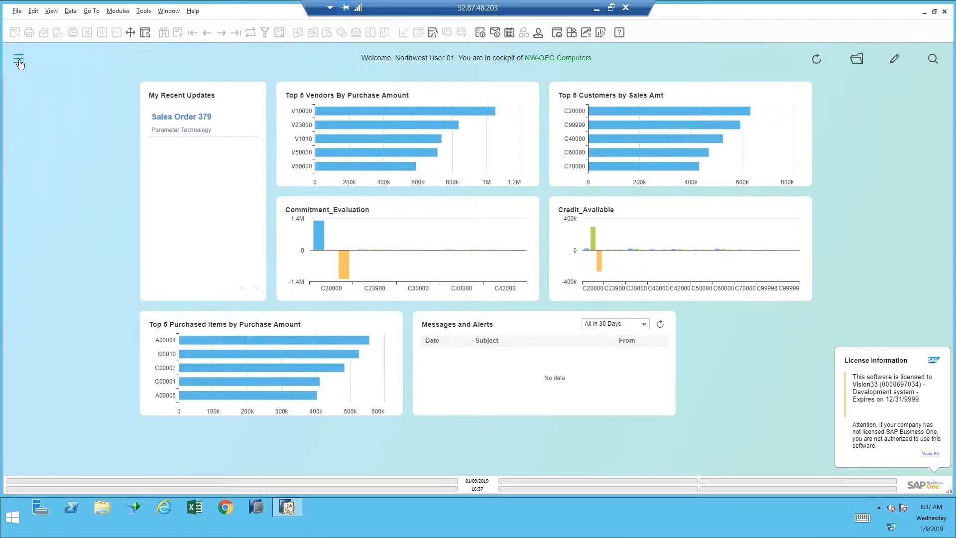
# - Reach Posting Periods via Administration > System Initialization in the modules menu
pyautogui.click(19, 54)
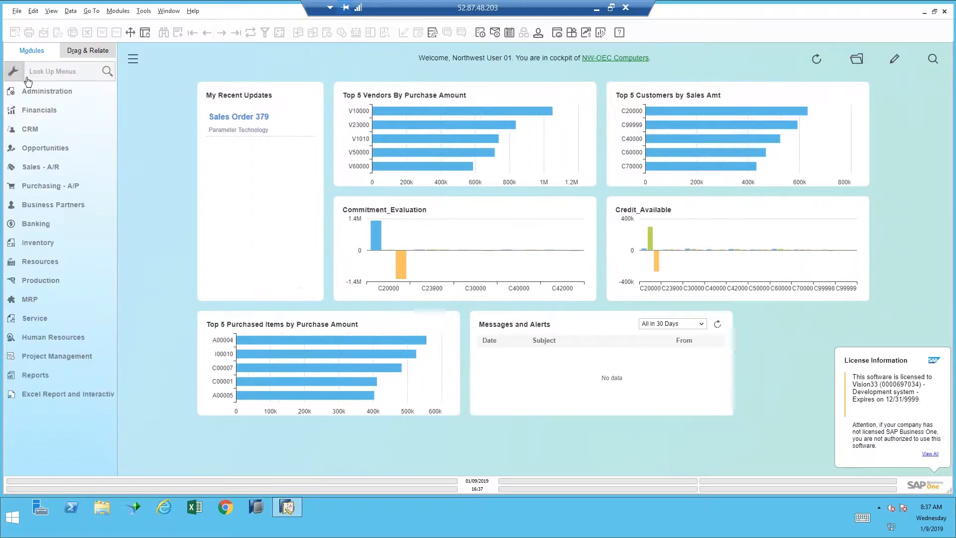
pyautogui.click(47, 91)
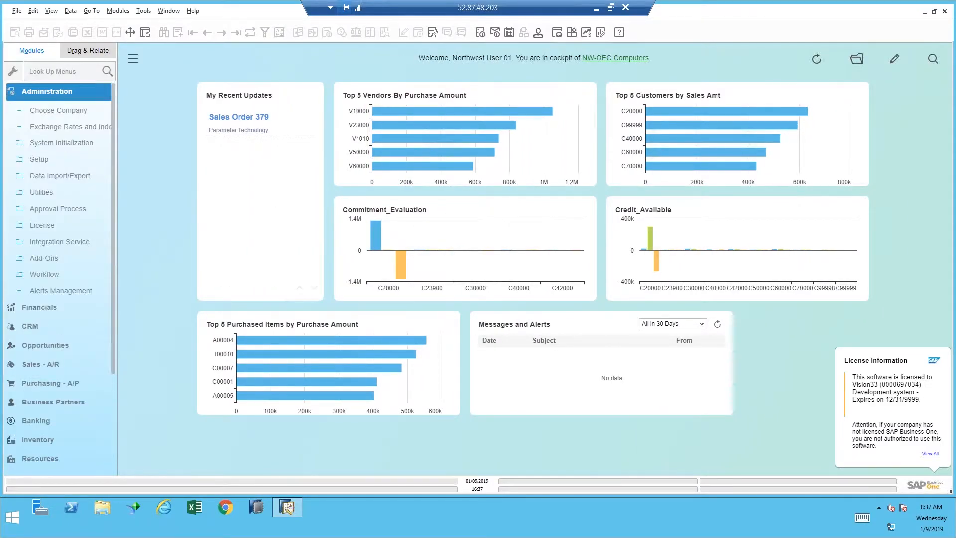
pyautogui.moveTo(40, 147)
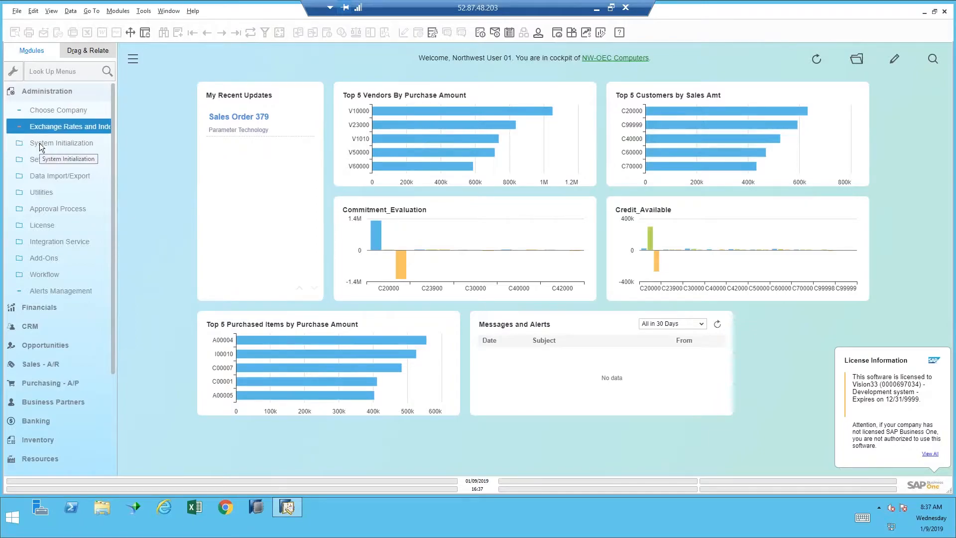
pyautogui.click(60, 143)
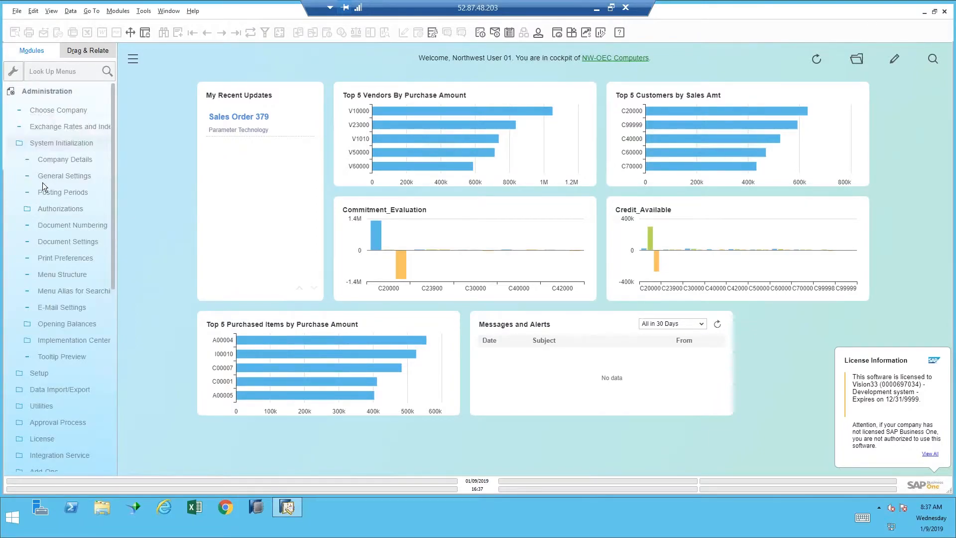
pyautogui.click(62, 191)
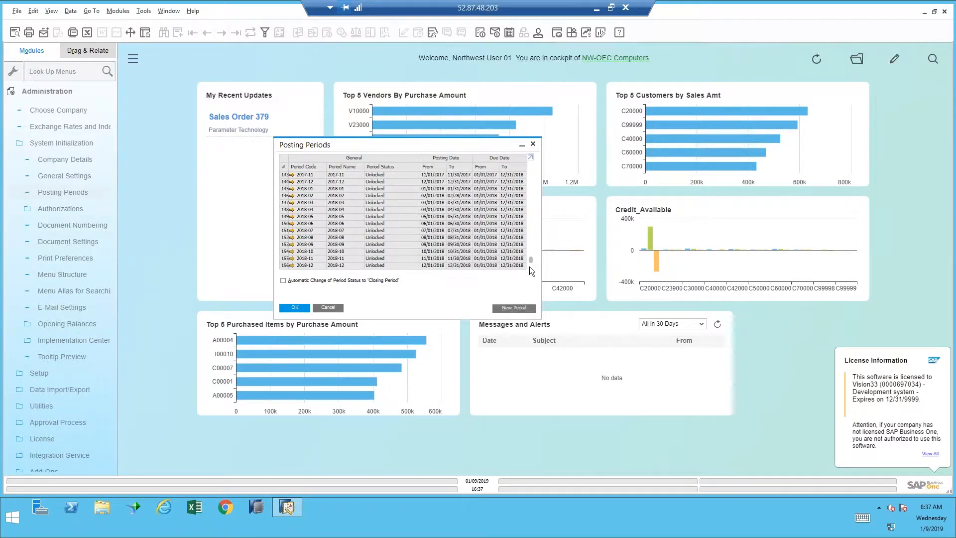
pyautogui.moveTo(526, 285)
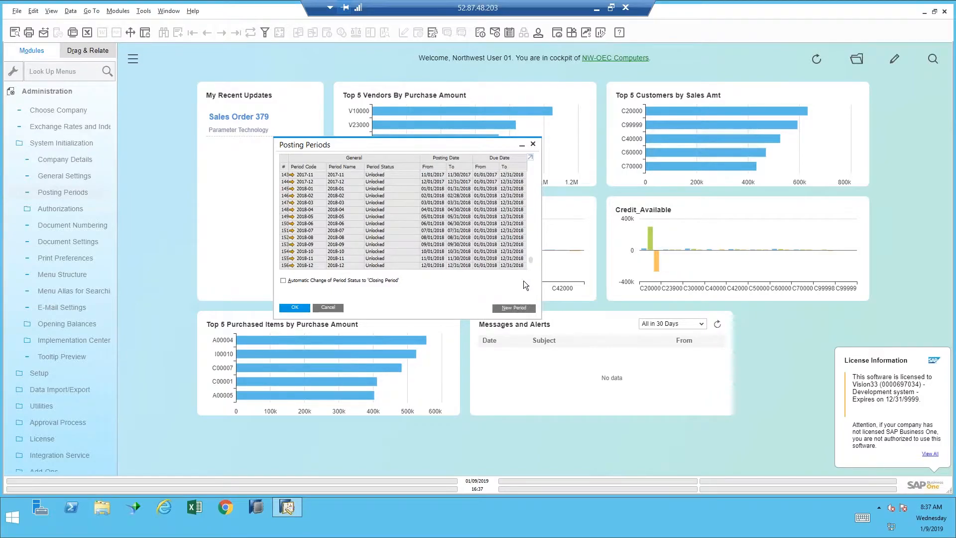
pyautogui.moveTo(304, 273)
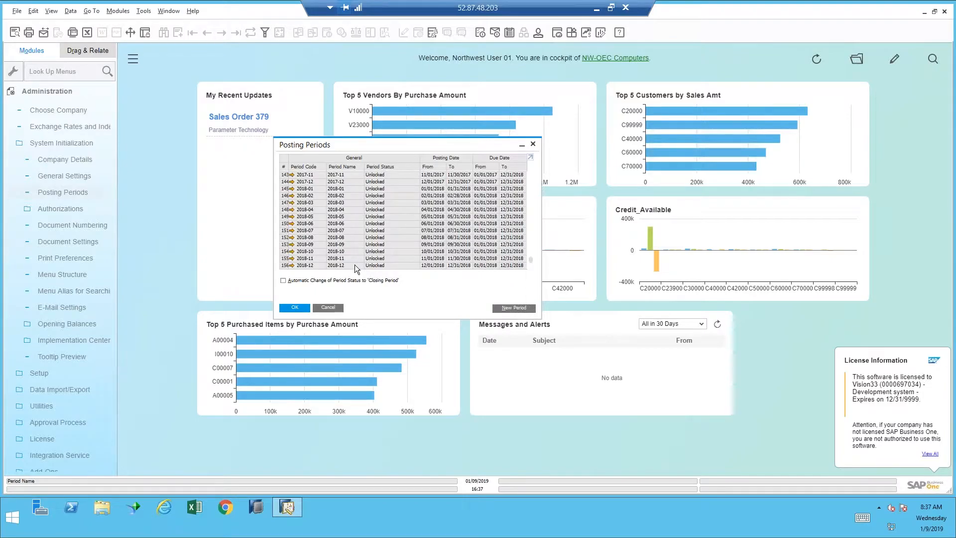
pyautogui.moveTo(284, 279)
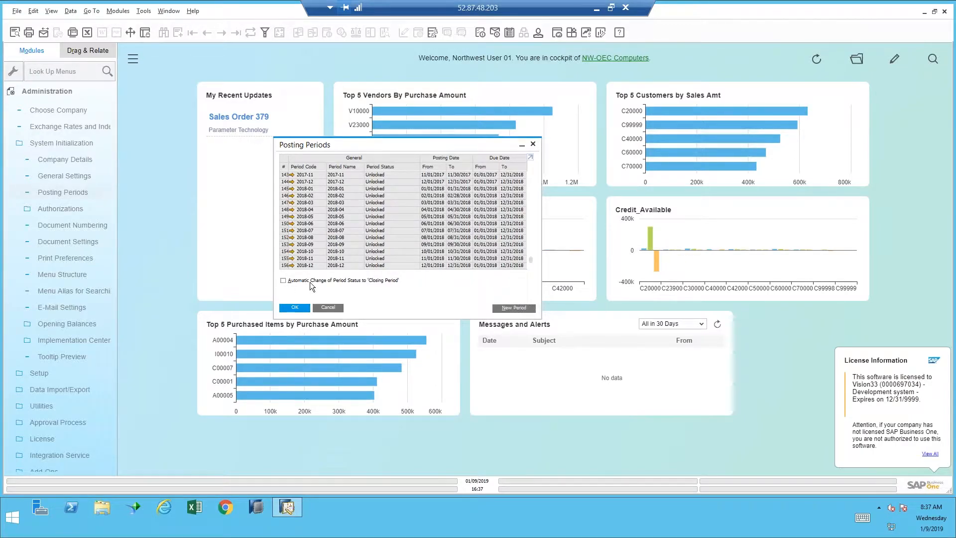
pyautogui.moveTo(416, 287)
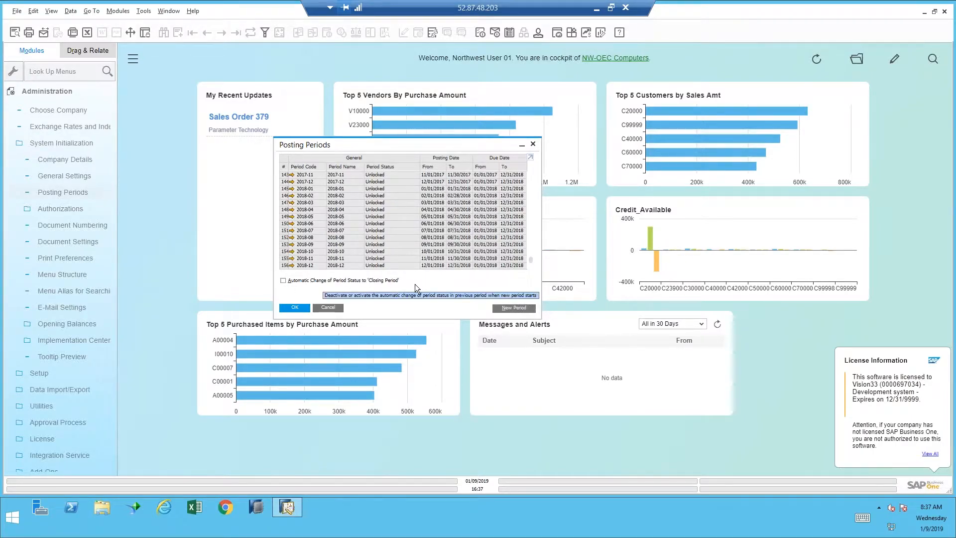
pyautogui.moveTo(412, 281)
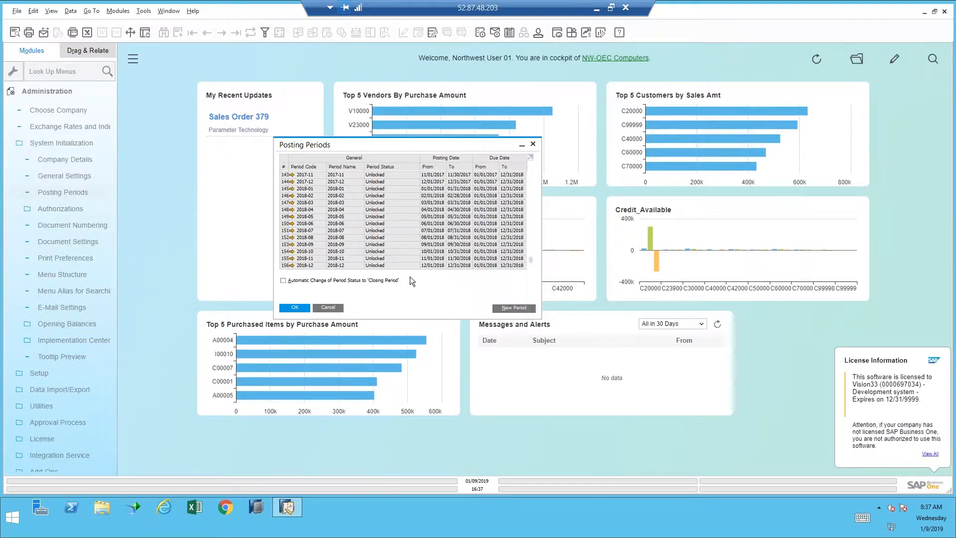